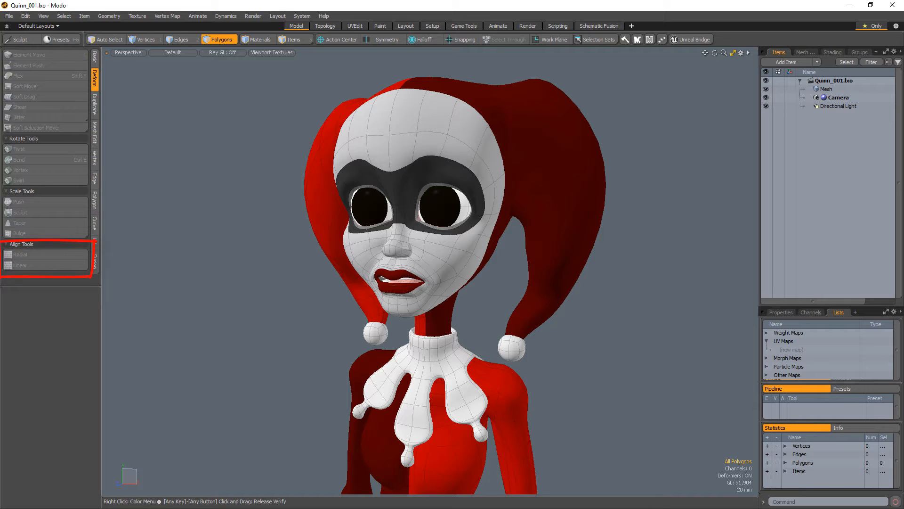
- Switch to the UVEdit layout, showing the Quinn mesh's Texture UV map beside the 3D view
{"action": "left_click", "coordinate": [355, 26]}
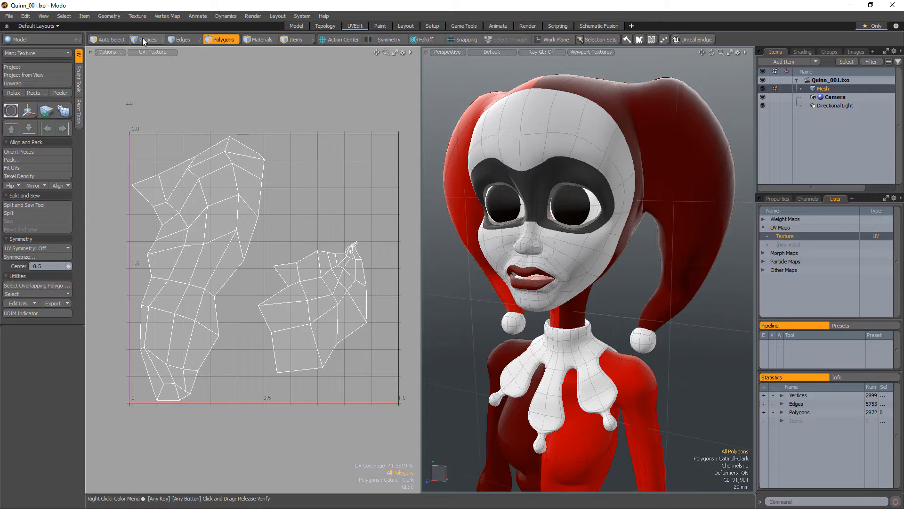
- Switch to Vertices selection mode to pick the right island's five top-edge UV vertices
{"action": "left_click", "coordinate": [147, 39]}
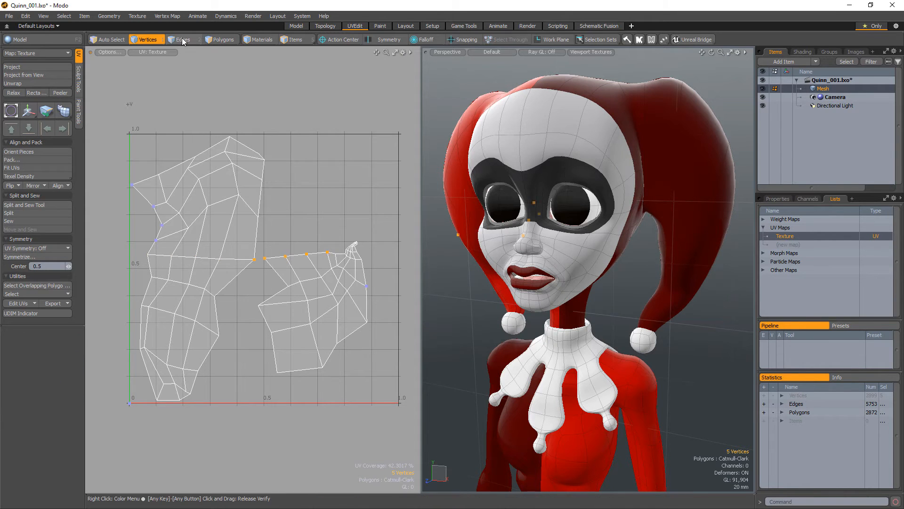
- Straighten the left island's three edge rows with Align > Linear, then enter Polygons mode
{"action": "left_click", "coordinate": [183, 39]}
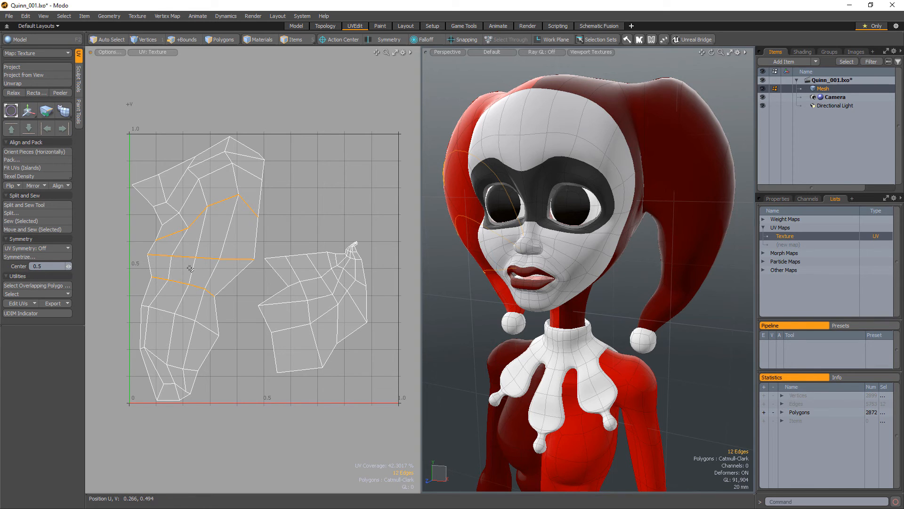
{"action": "left_click", "coordinate": [59, 185]}
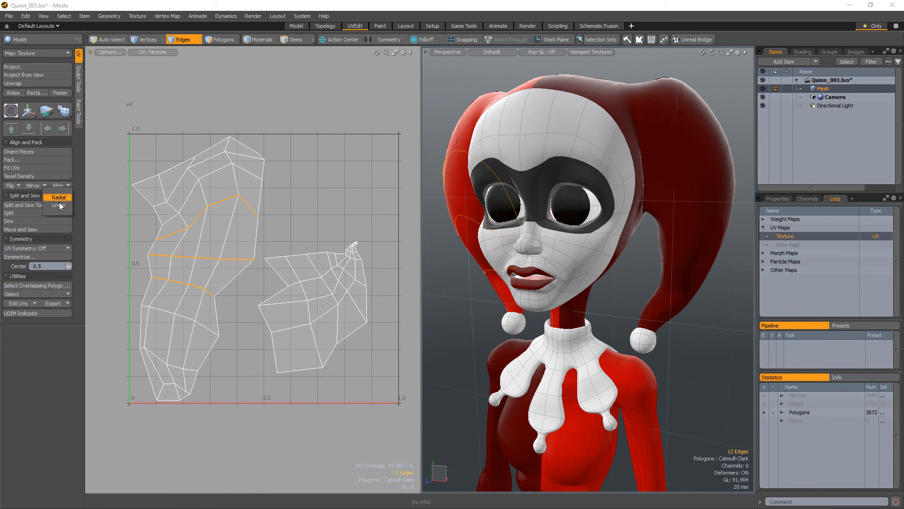
{"action": "left_click", "coordinate": [57, 205]}
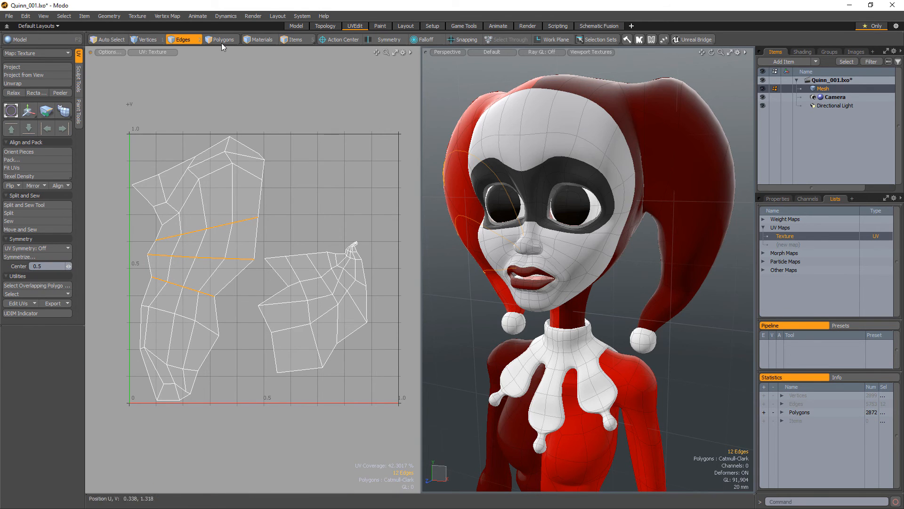
{"action": "left_click", "coordinate": [223, 39]}
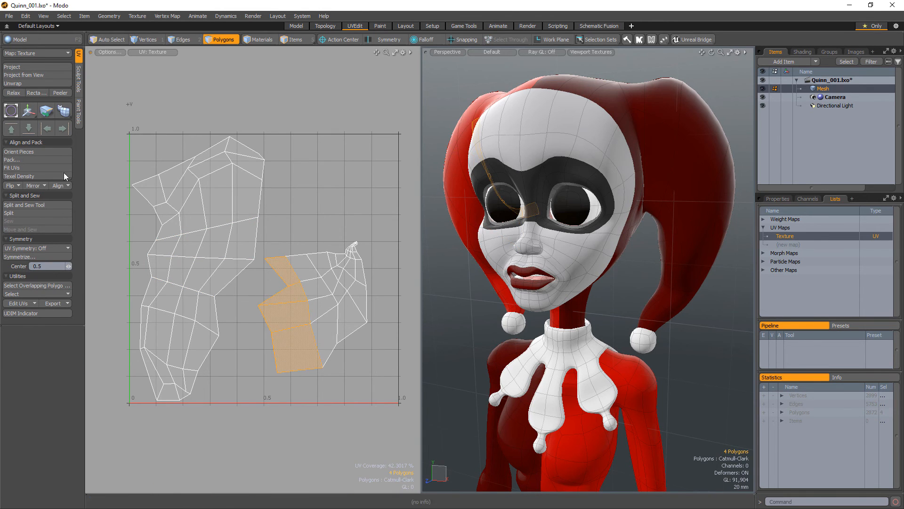